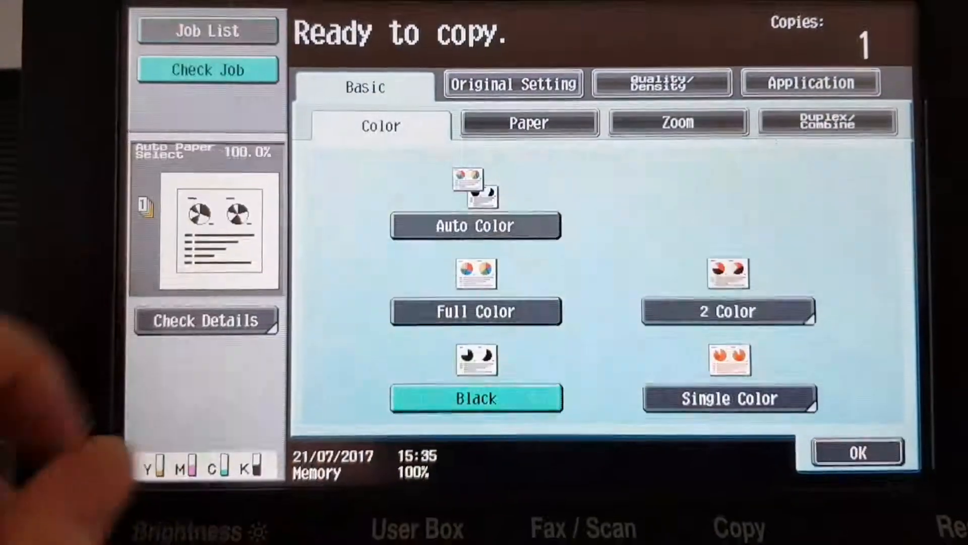
Switch the copy colour mode from black only to Full Color
left_click(475, 311)
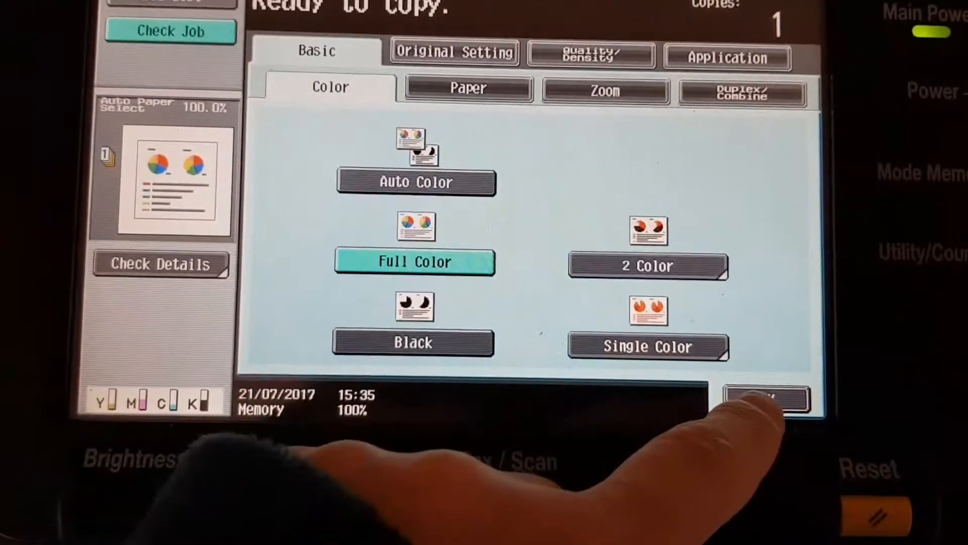
left_click(469, 90)
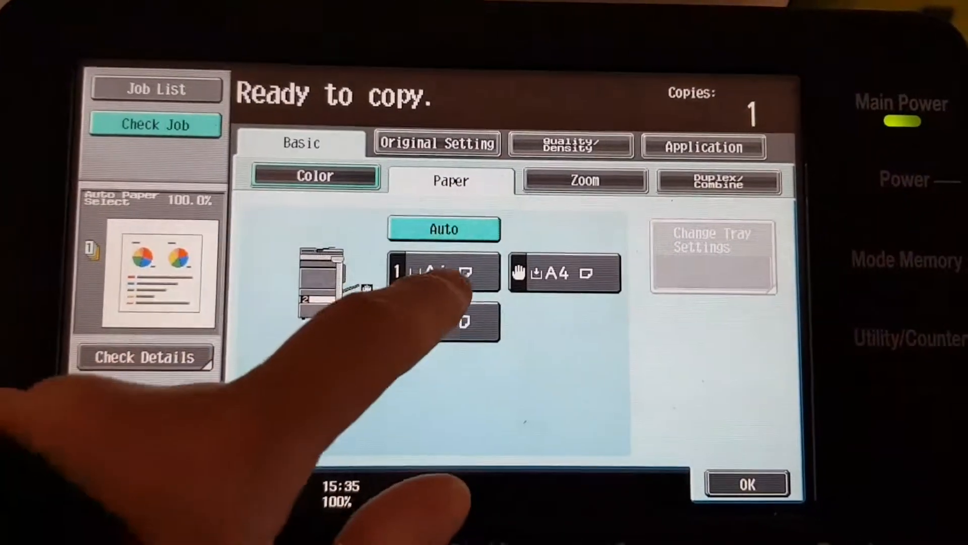
left_click(443, 272)
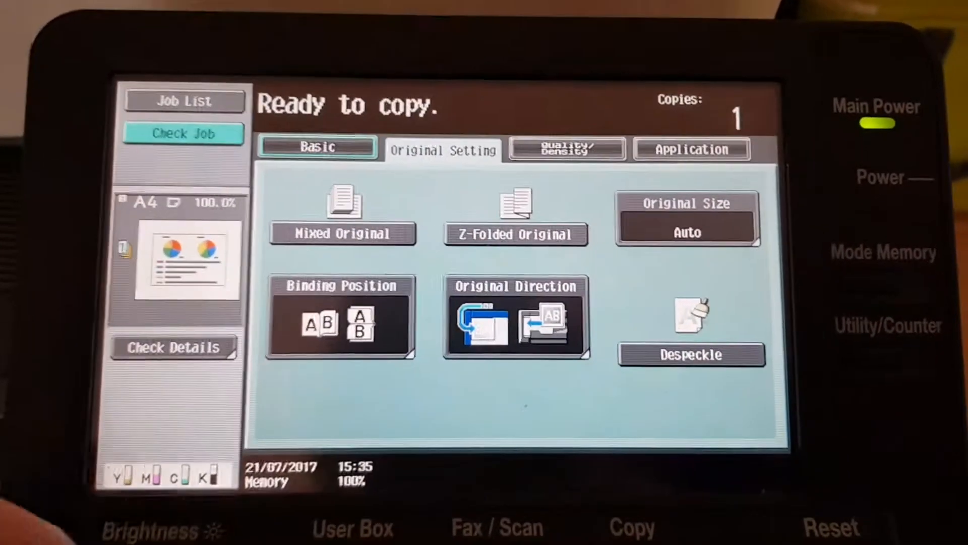
Change Original Size from automatic detection to A5
left_click(687, 218)
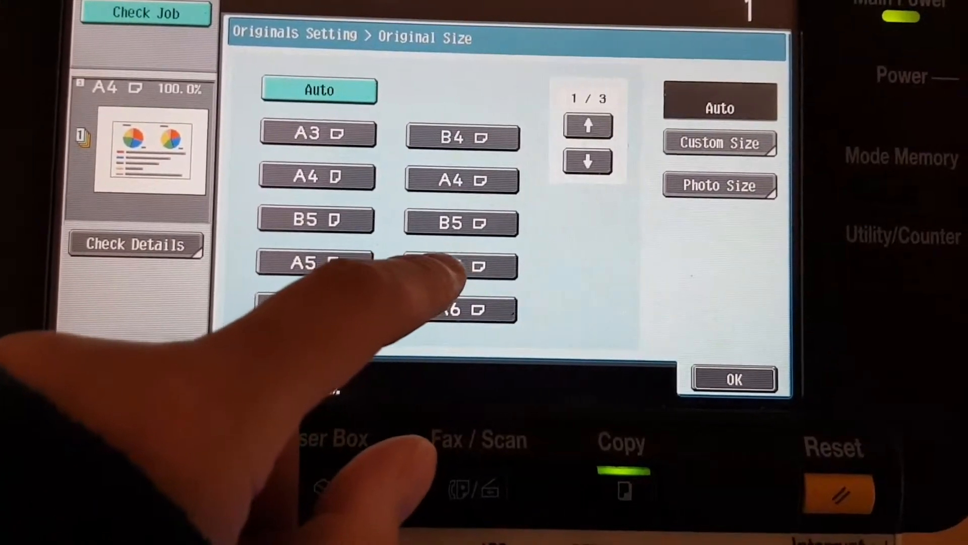
left_click(454, 350)
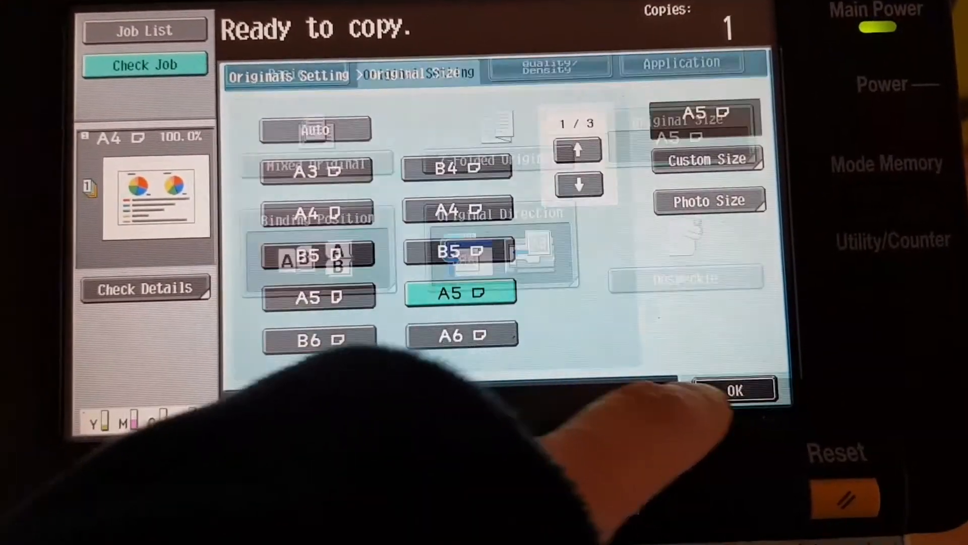
left_click(734, 391)
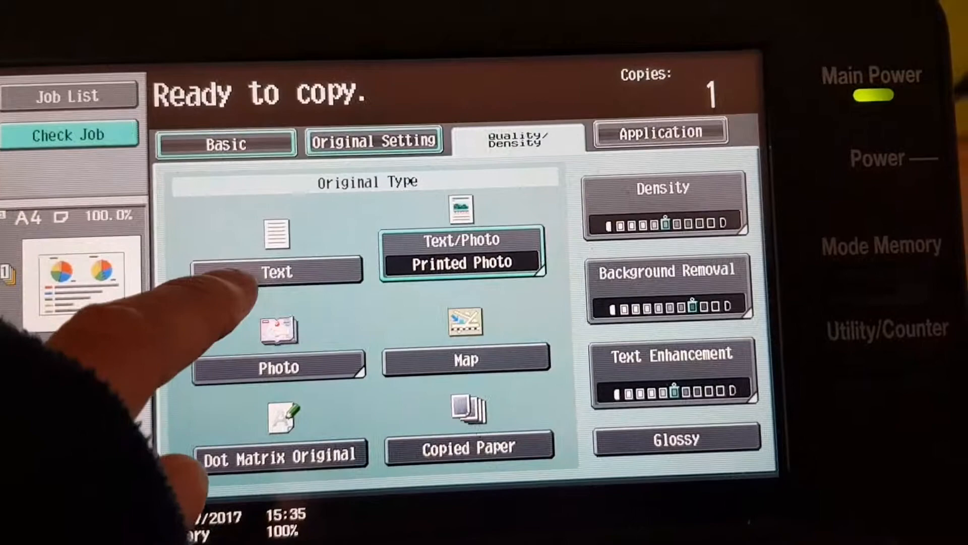
Set the original type to Text with glossy finish and darker text enhancement
left_click(277, 270)
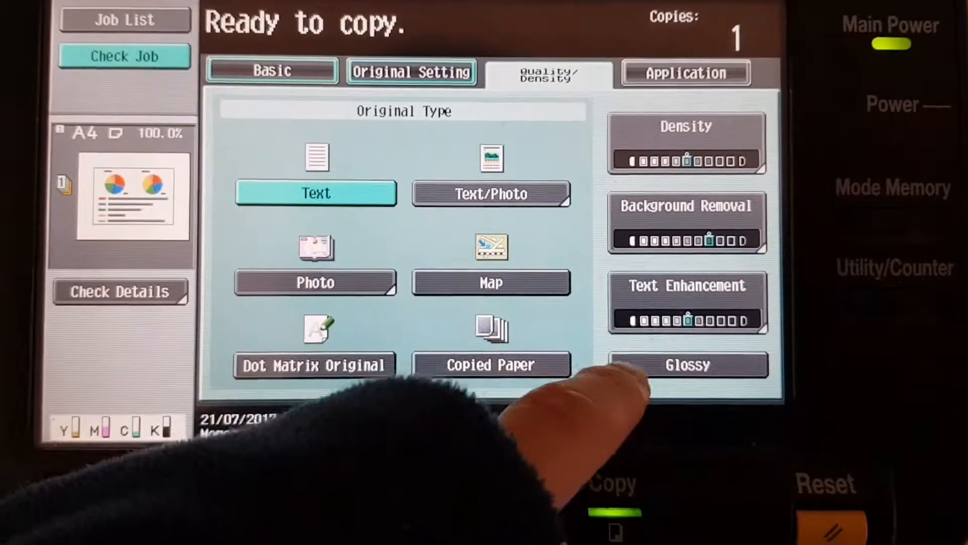
left_click(687, 303)
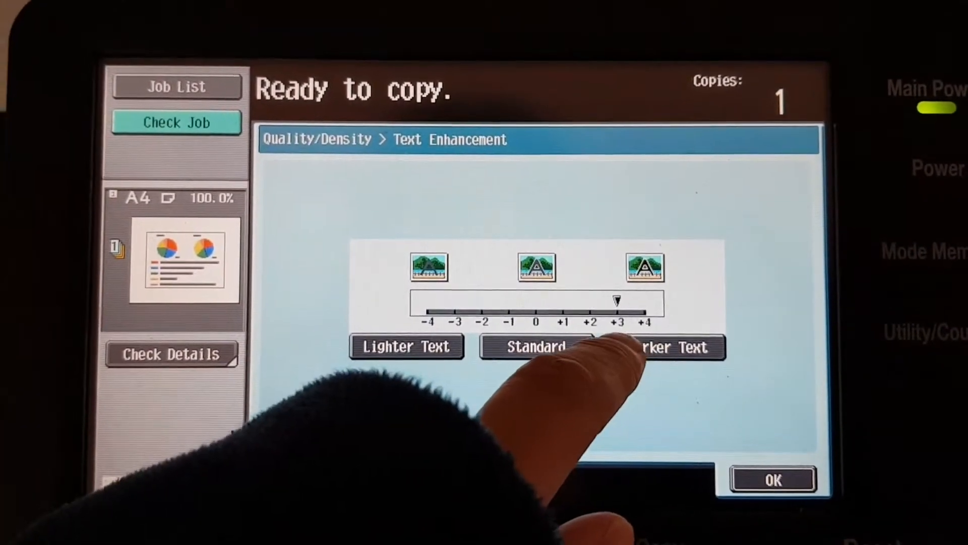
left_click(773, 480)
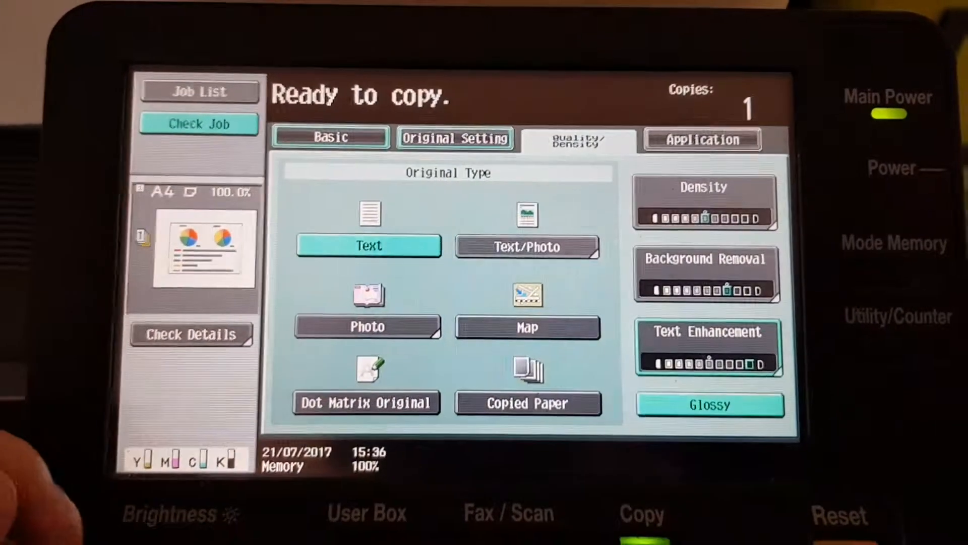
Lower Background Removal to its lightest level
left_click(704, 275)
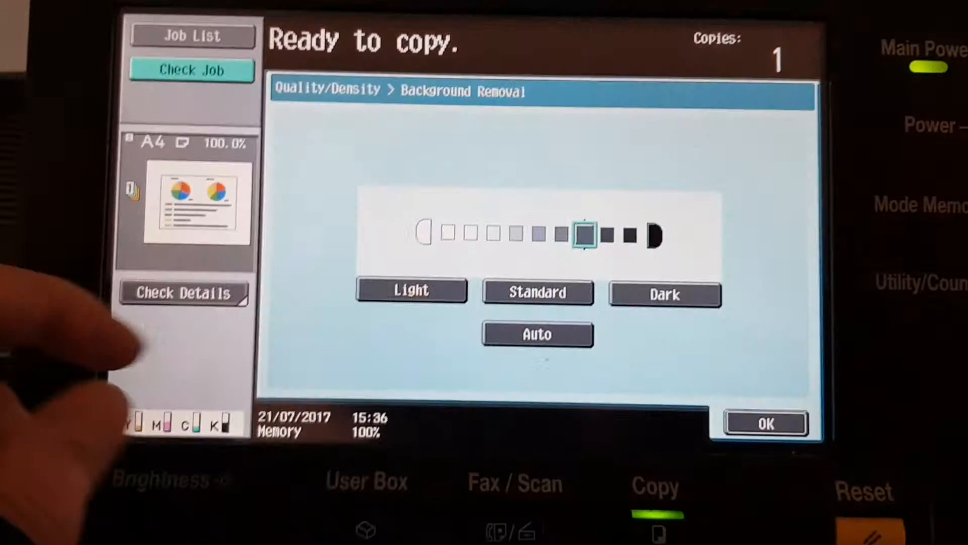
left_click(411, 291)
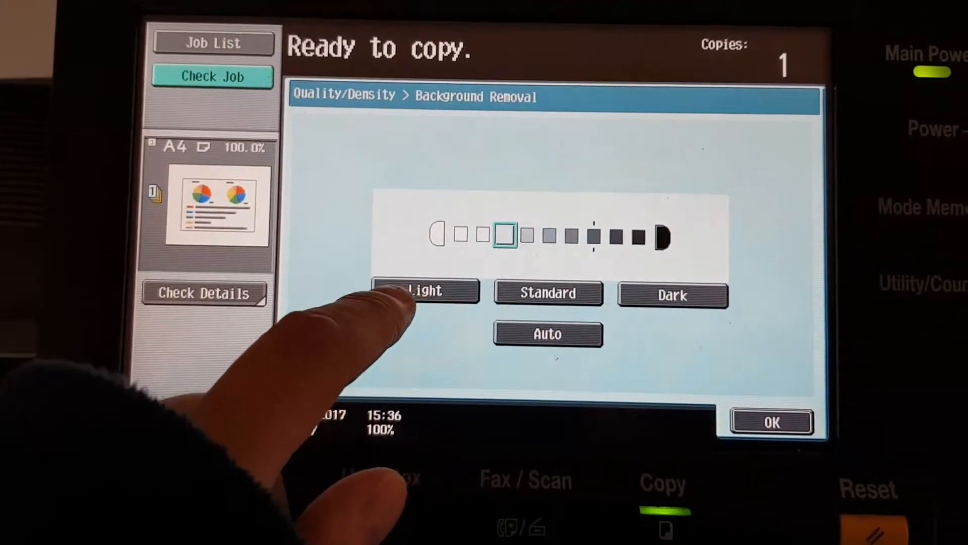
left_click(424, 291)
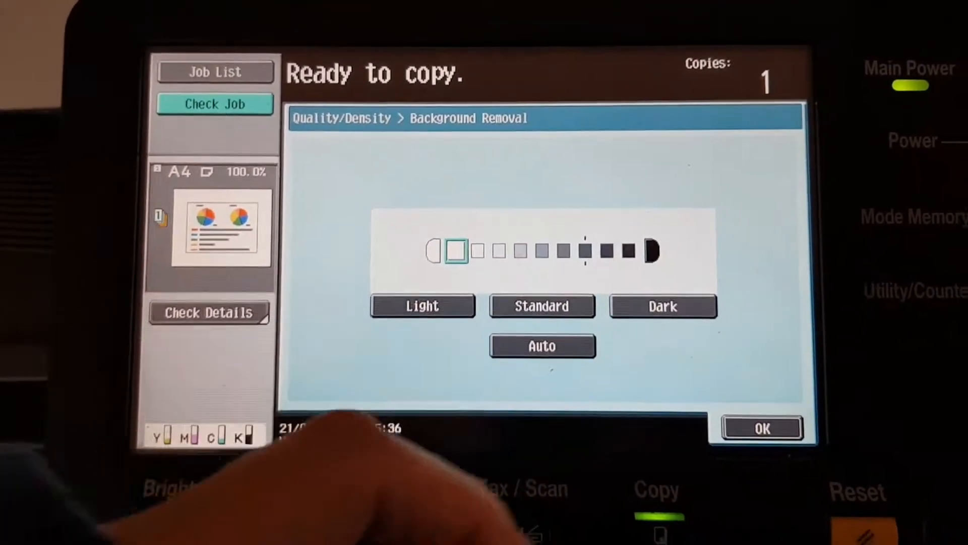
left_click(762, 427)
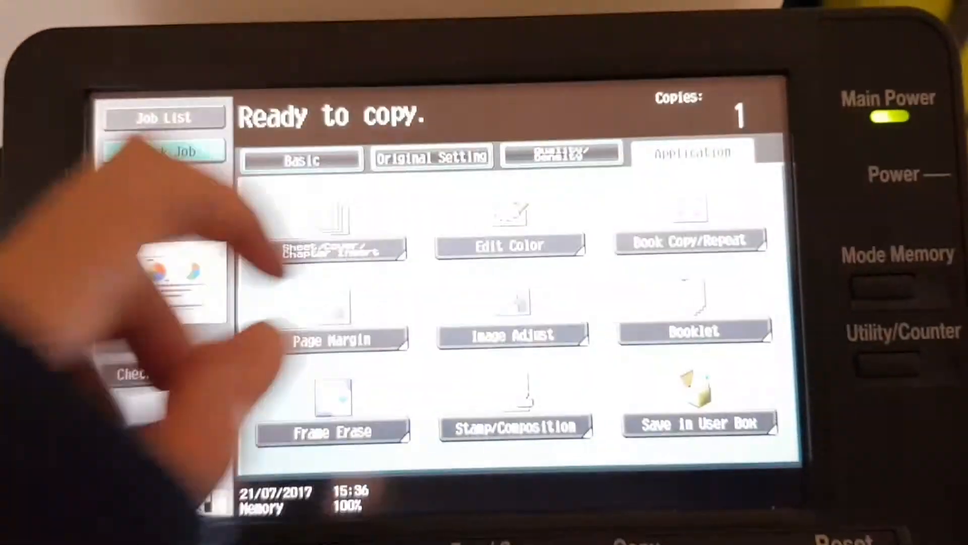
Raise contrast and saturation to +3 in Color Adjustment
left_click(512, 244)
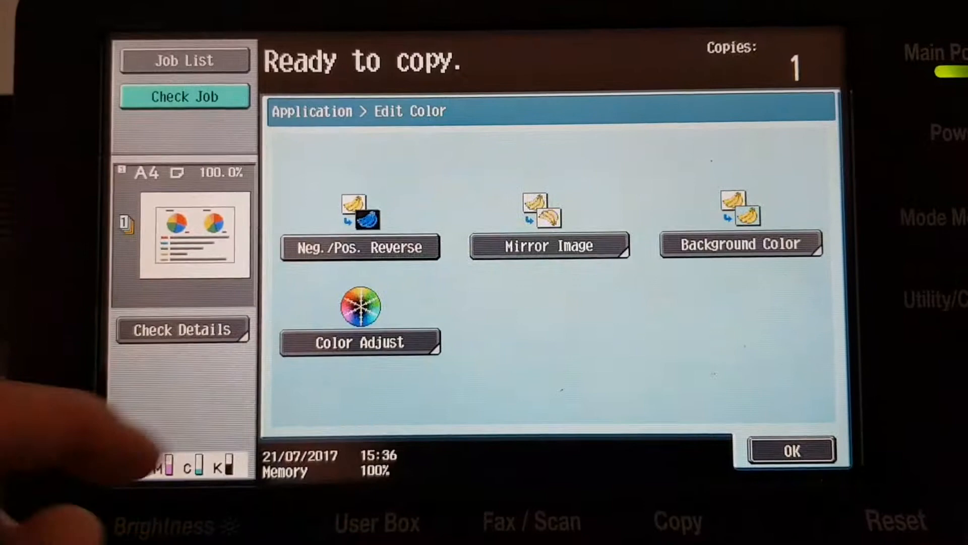
left_click(360, 342)
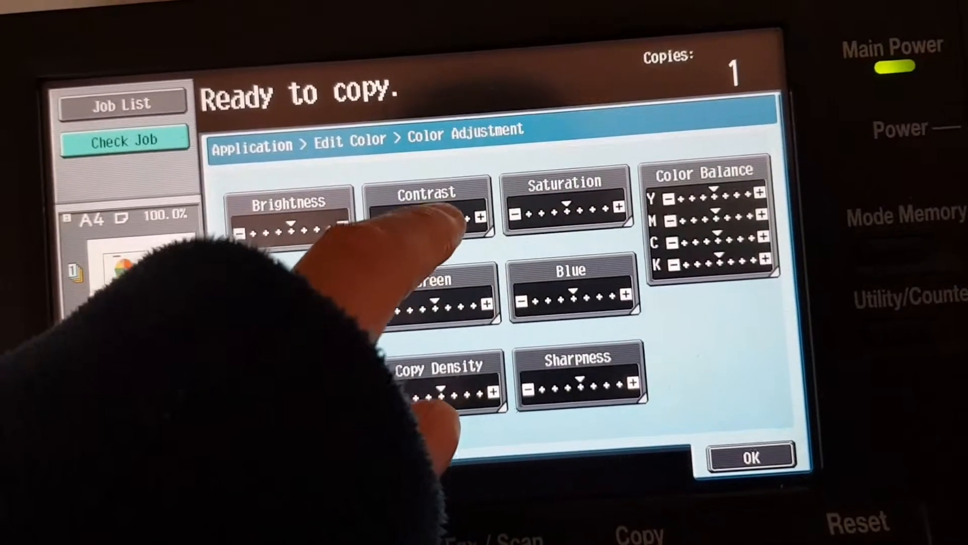
left_click(426, 198)
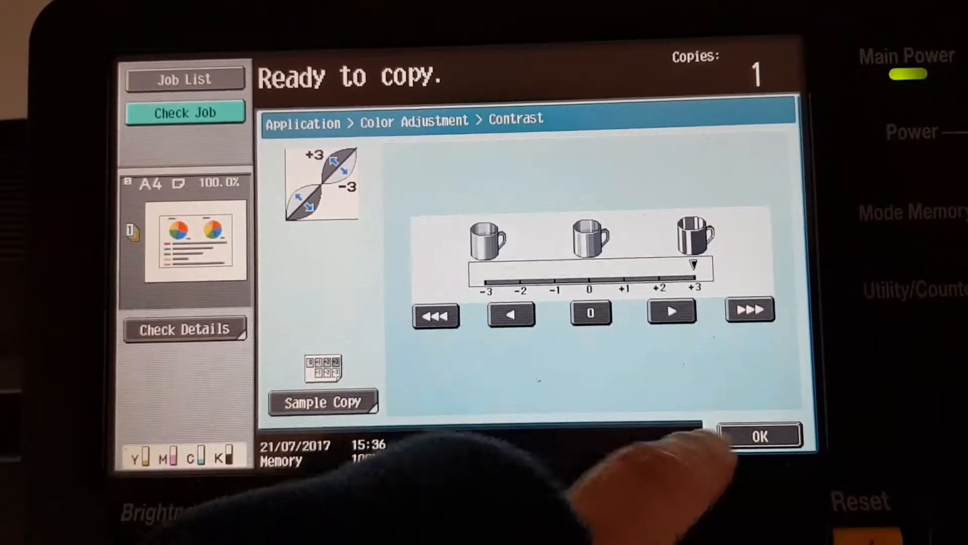
left_click(760, 435)
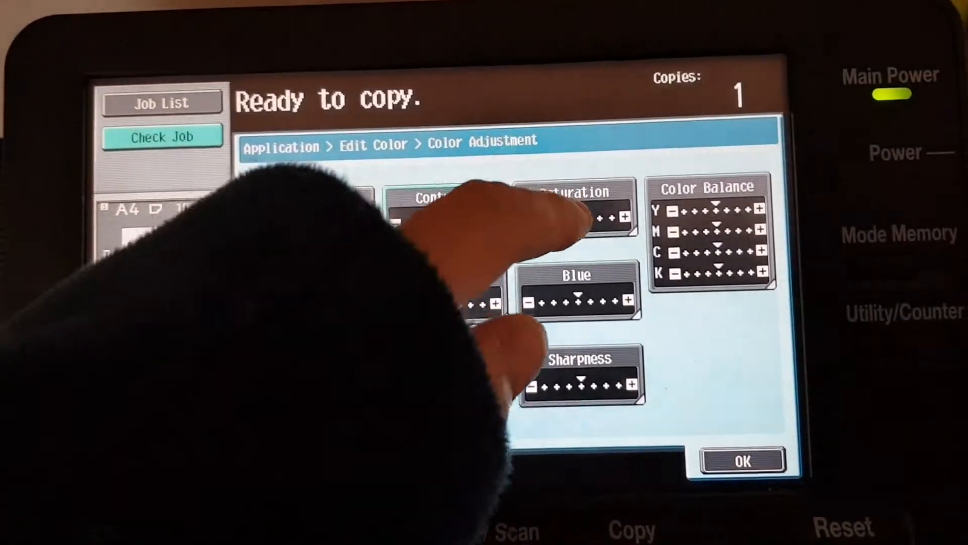
left_click(568, 198)
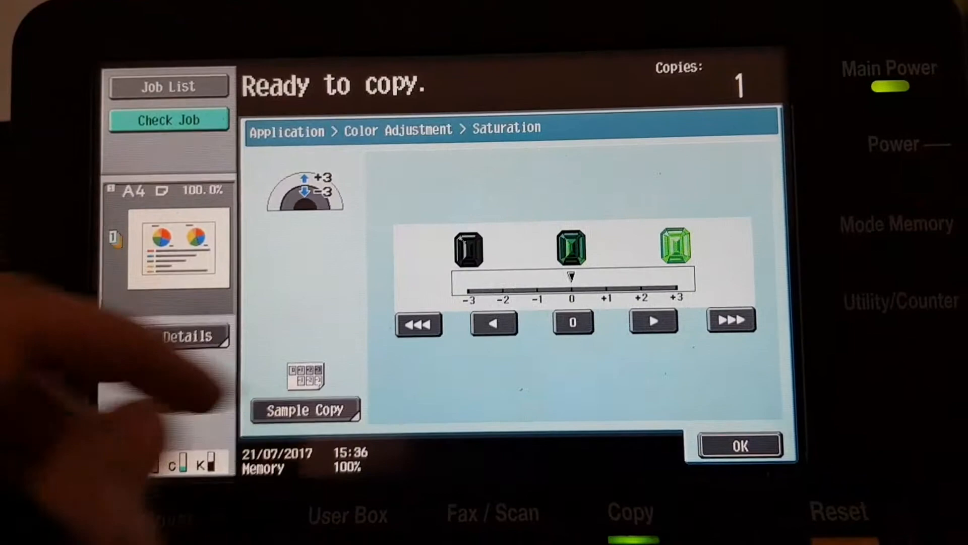
left_click(653, 322)
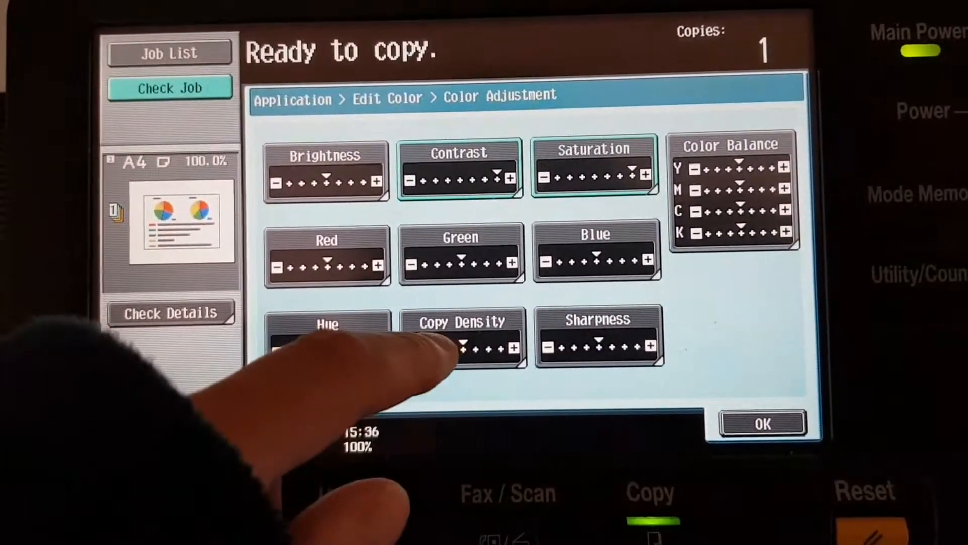
Push copy density to its maximum and increase sharpness
left_click(462, 339)
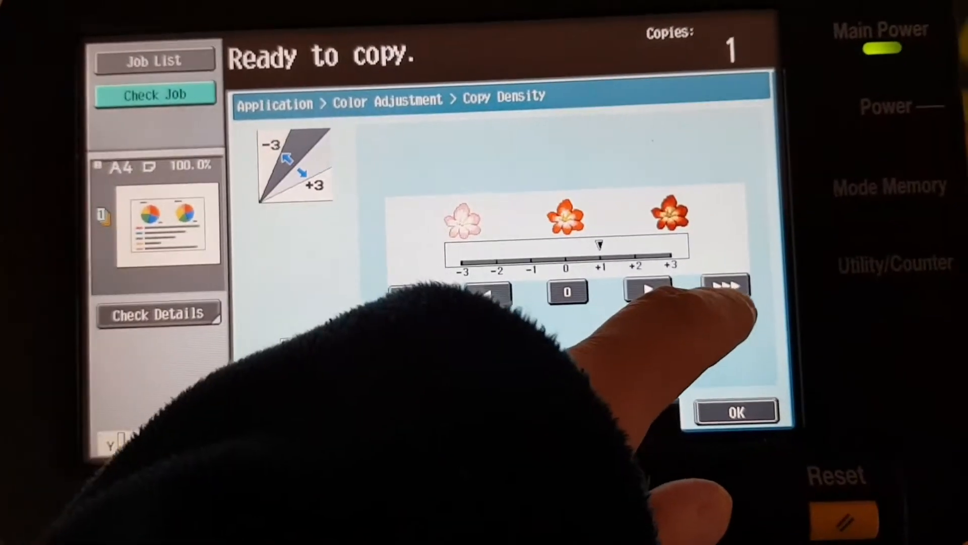
left_click(735, 411)
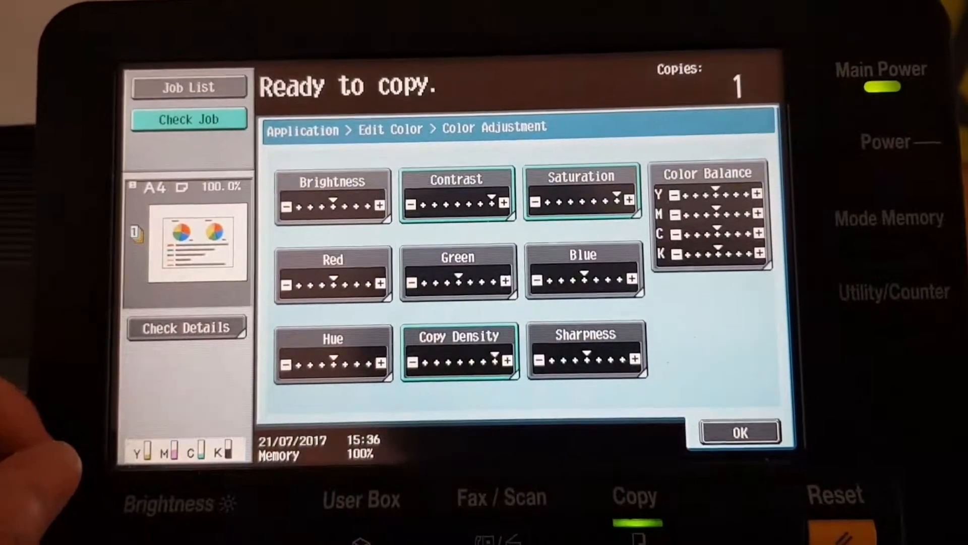
left_click(586, 351)
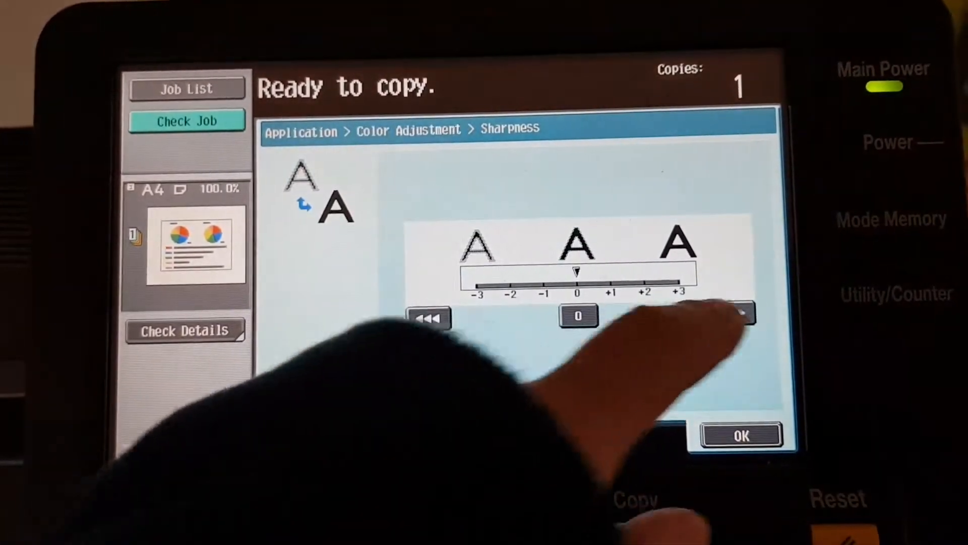
left_click(735, 314)
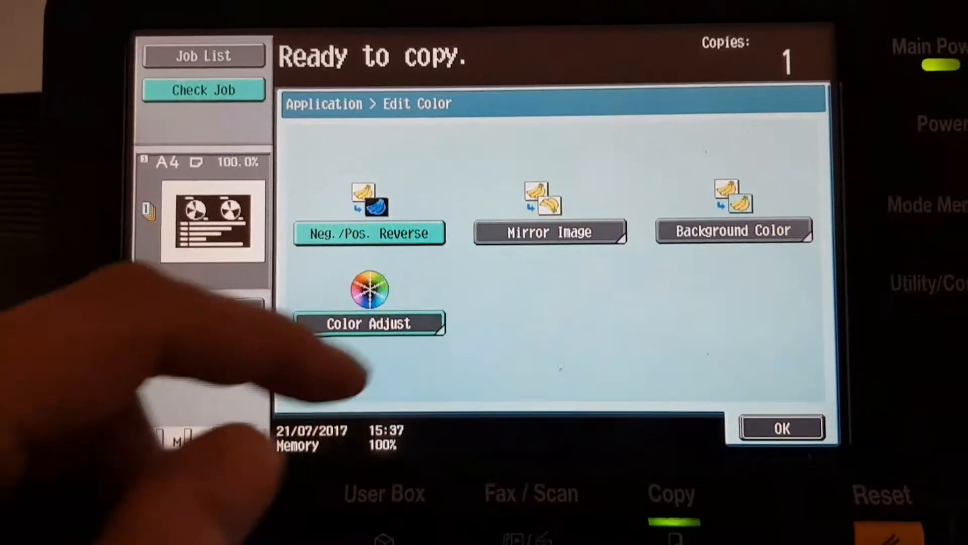
Choose Maroon from page 2 of the Background Color list
left_click(734, 231)
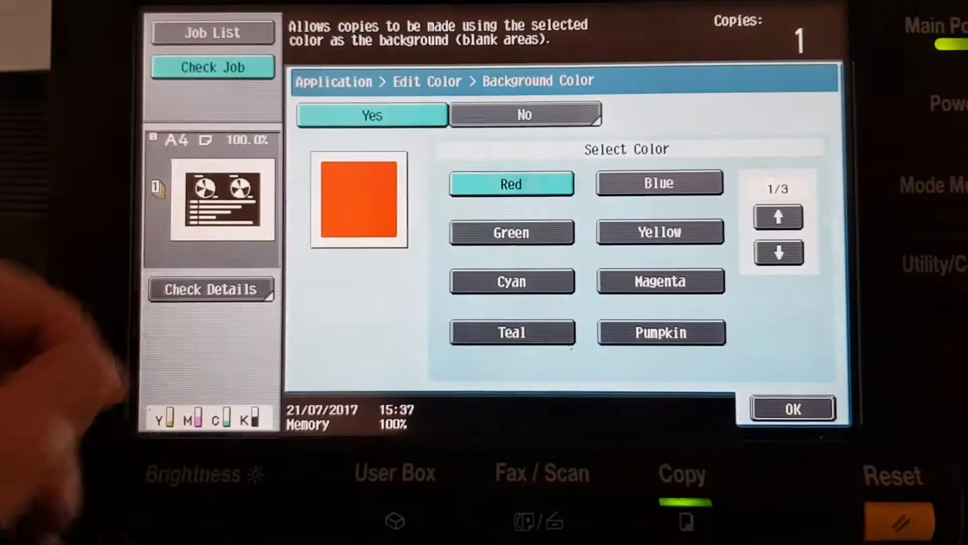
left_click(777, 253)
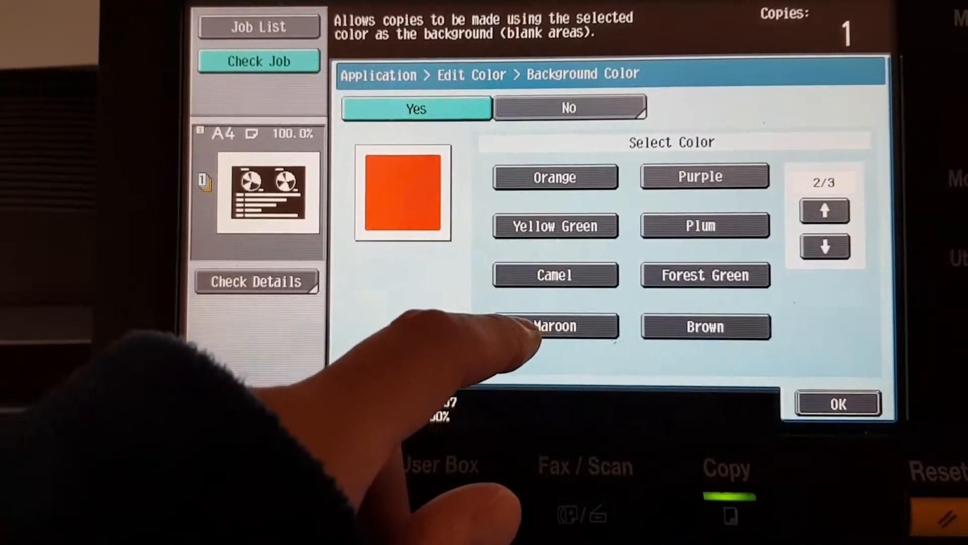
left_click(553, 325)
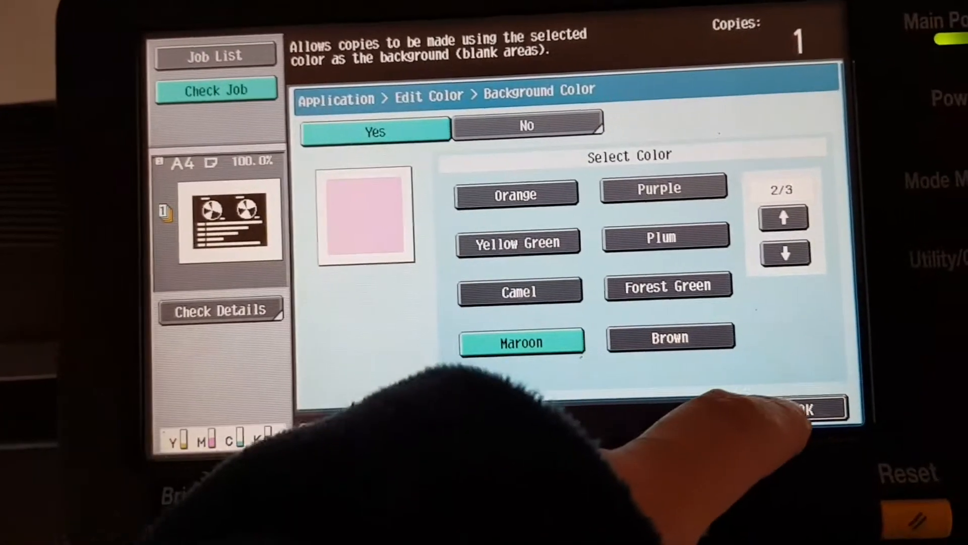
left_click(803, 407)
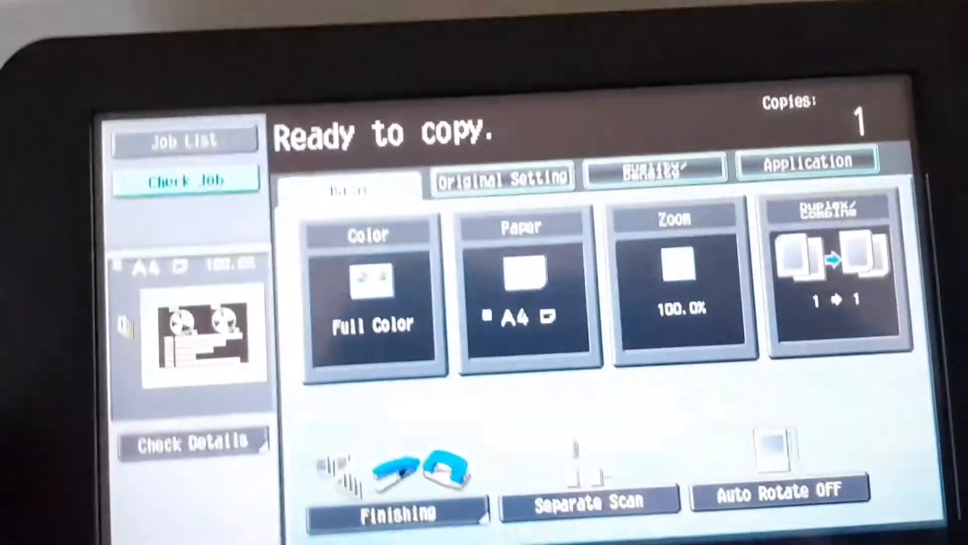
Change Original Size from A5 to A6 and return to the Basic tab
left_click(502, 177)
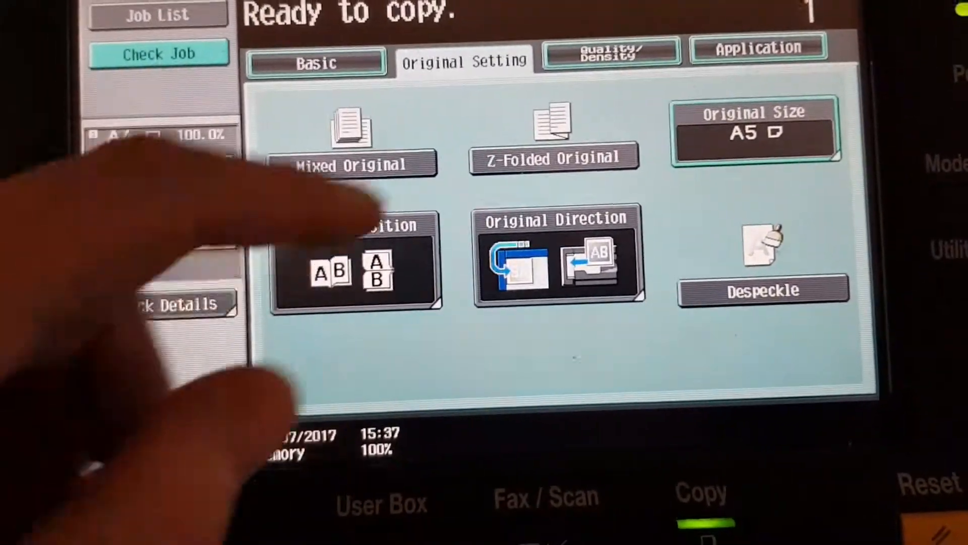
left_click(754, 128)
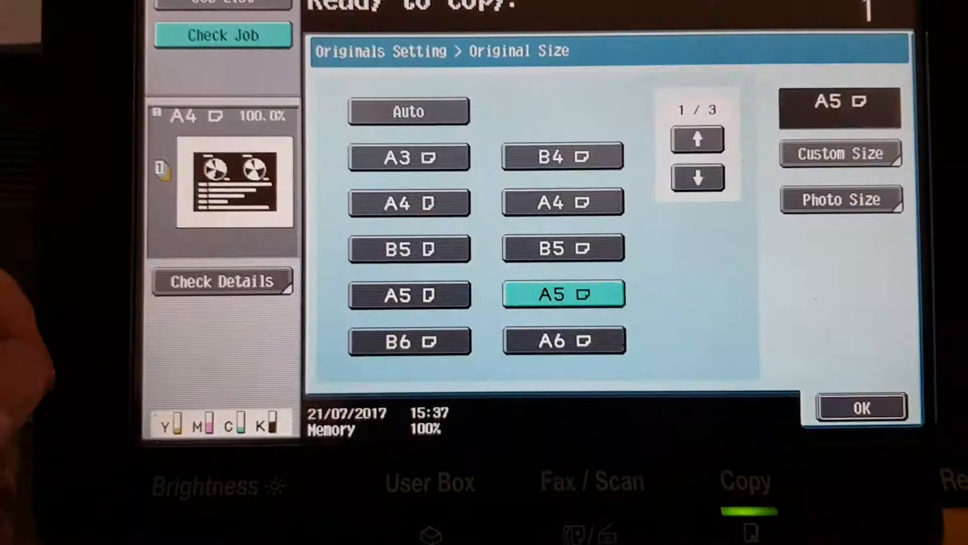
left_click(563, 339)
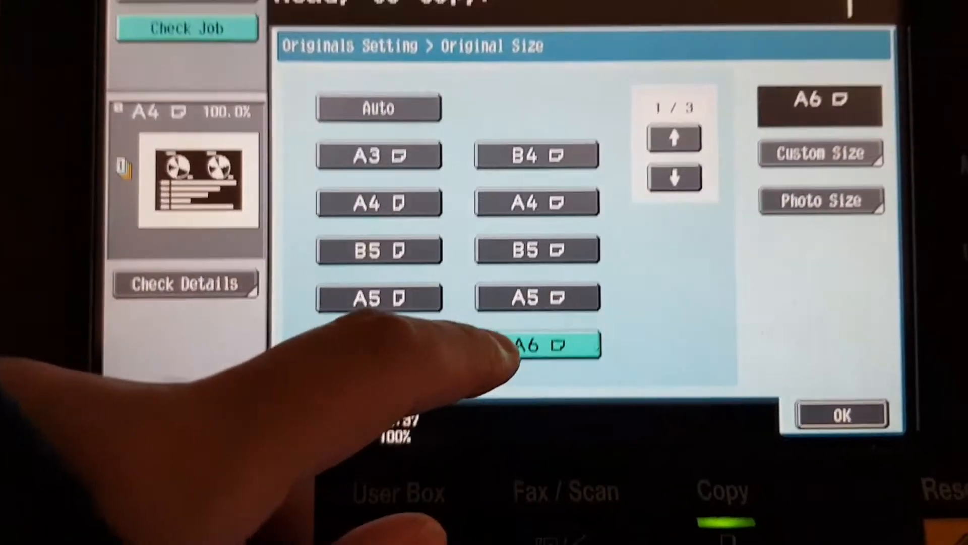
left_click(842, 412)
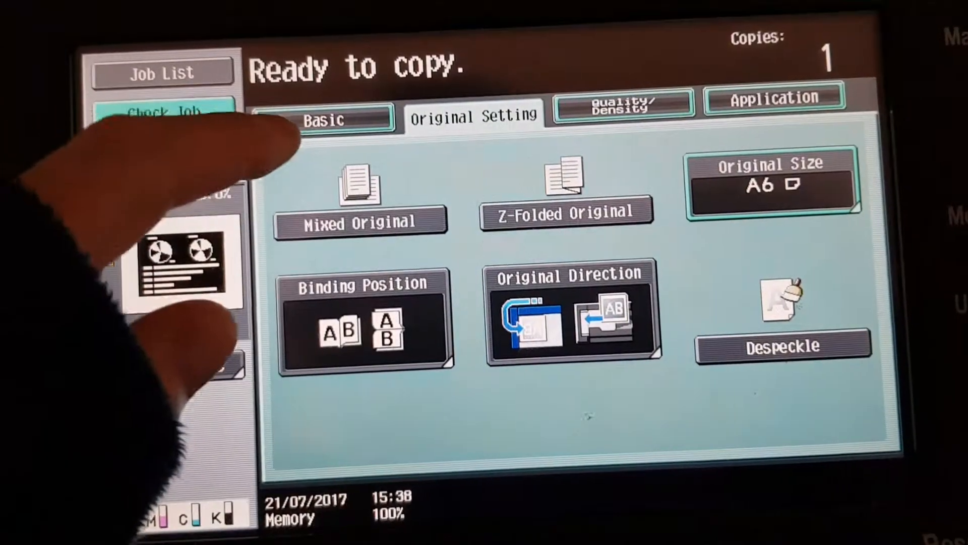
left_click(321, 118)
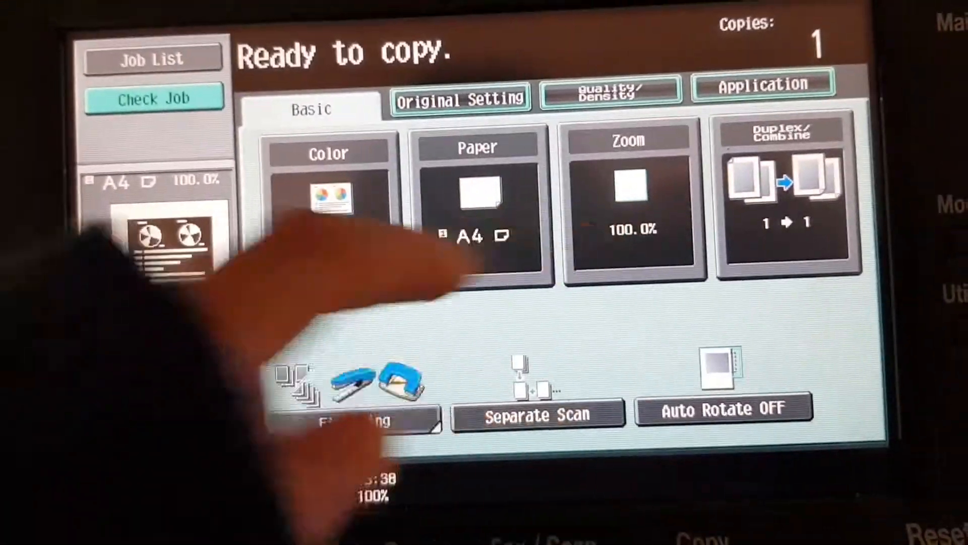
Apply the 200.0% Enlarge zoom preset
left_click(627, 203)
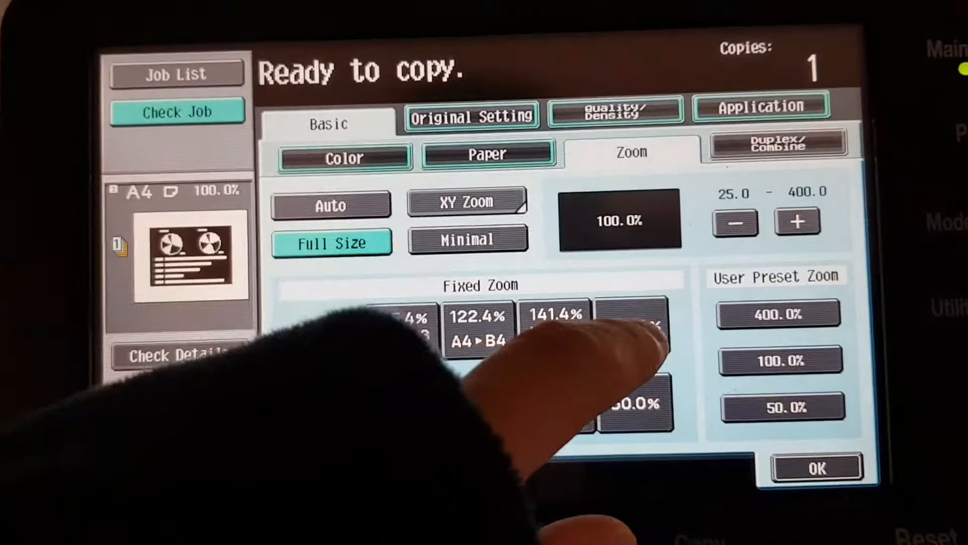
left_click(630, 325)
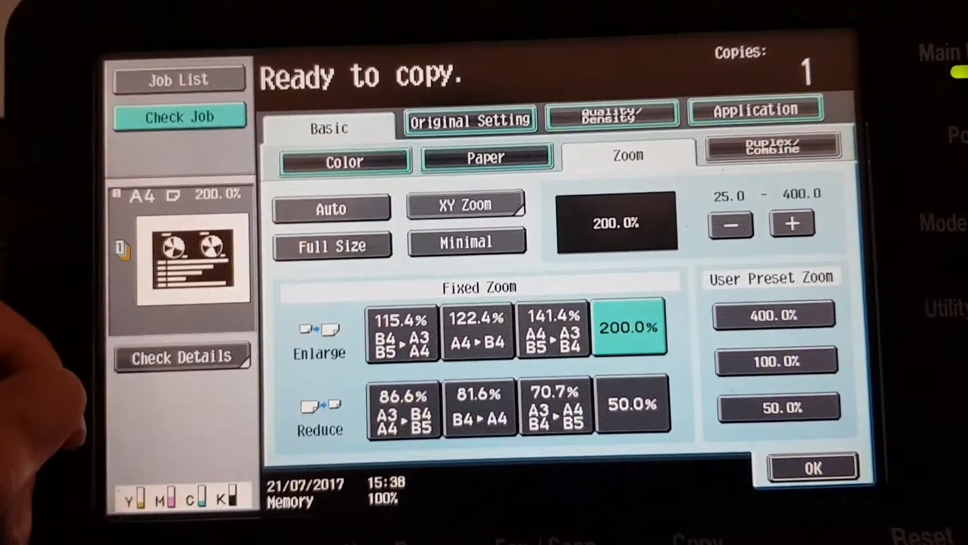
left_click(811, 465)
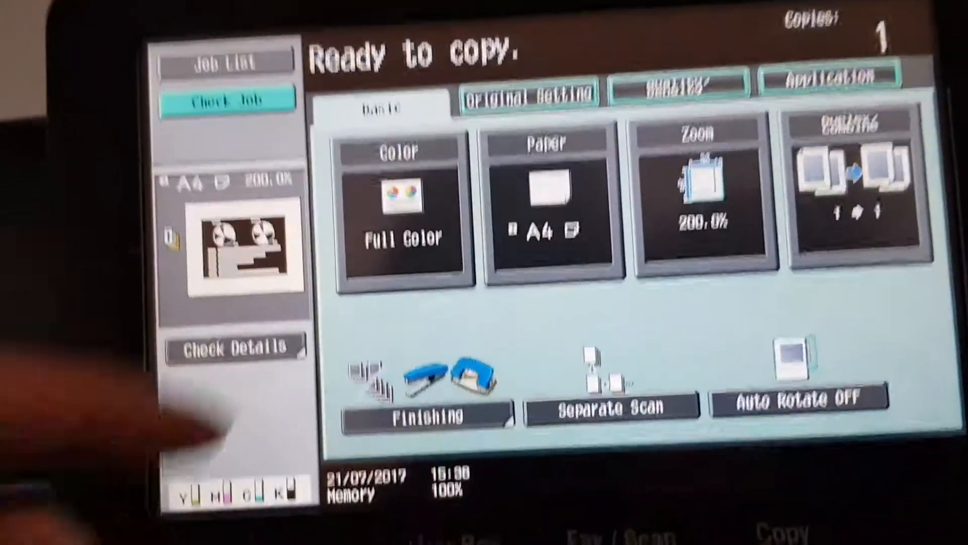
Reopen Application > Edit Color > Background Color to check the maroon setting
left_click(831, 75)
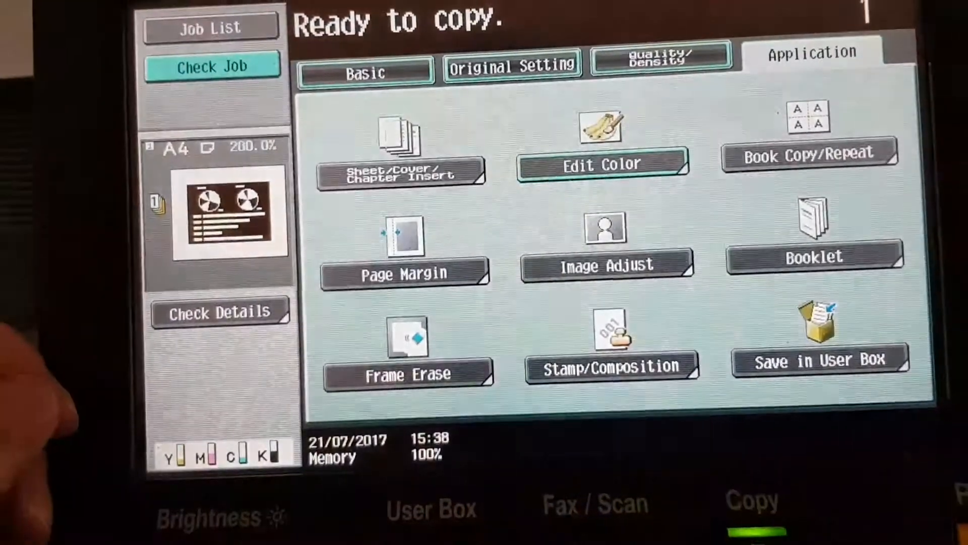
left_click(602, 163)
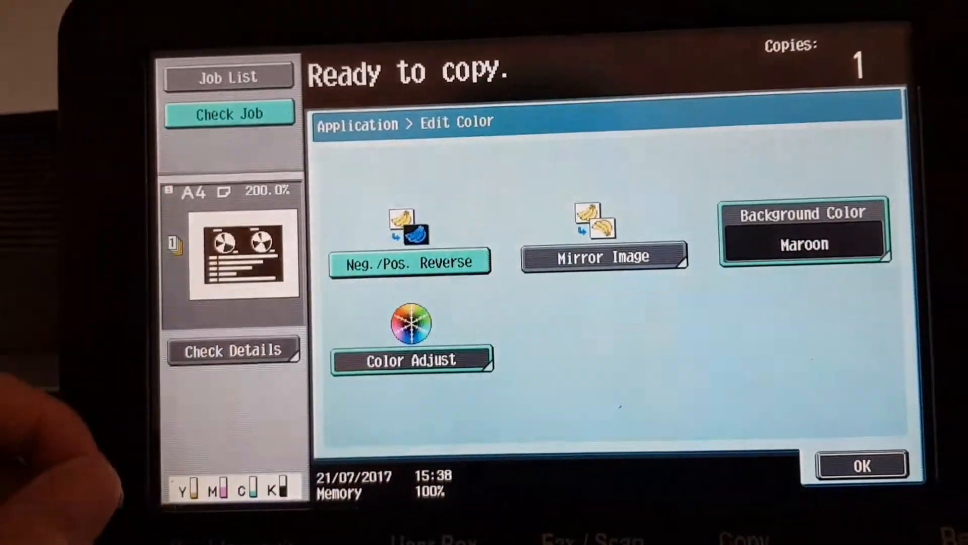
left_click(804, 230)
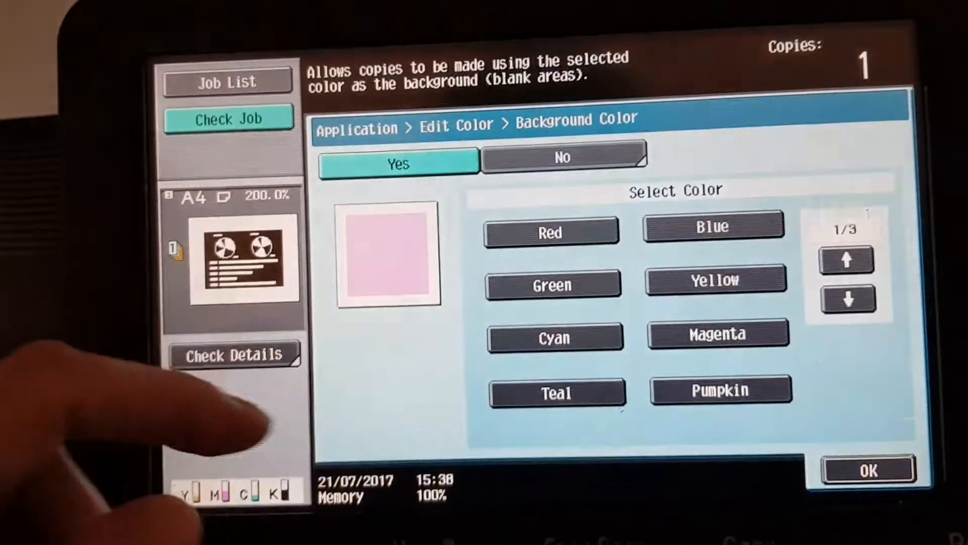